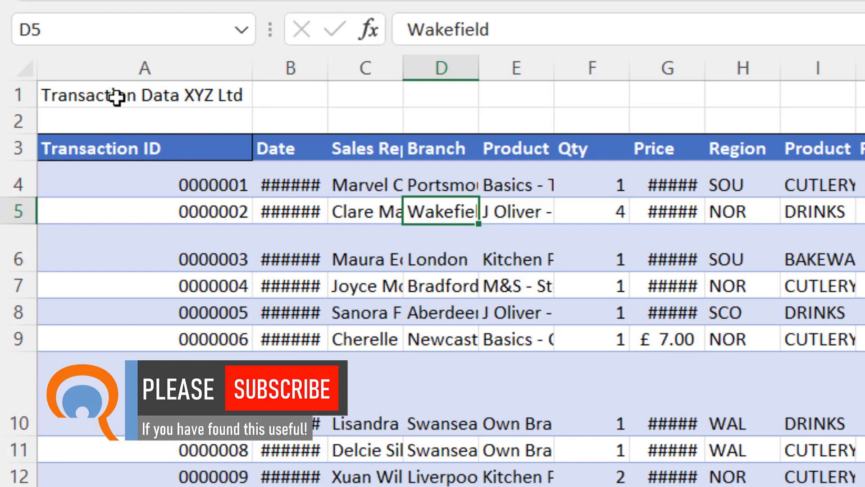
mouse_move(226, 95)
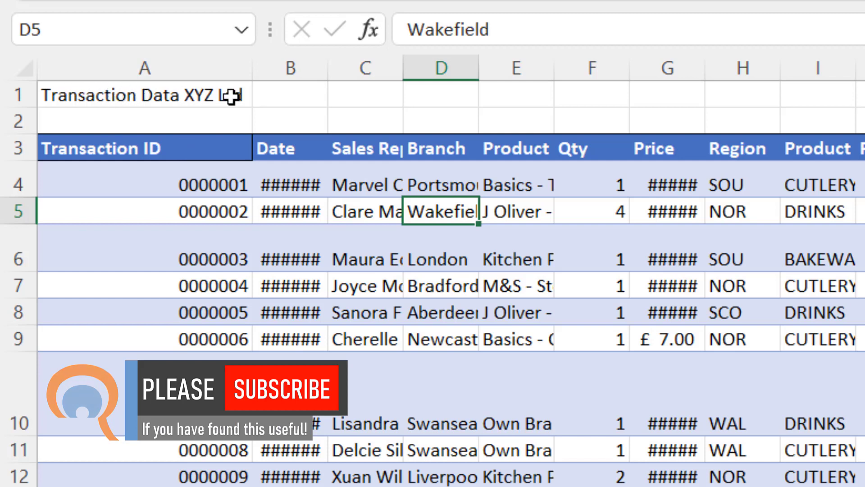
mouse_move(109, 181)
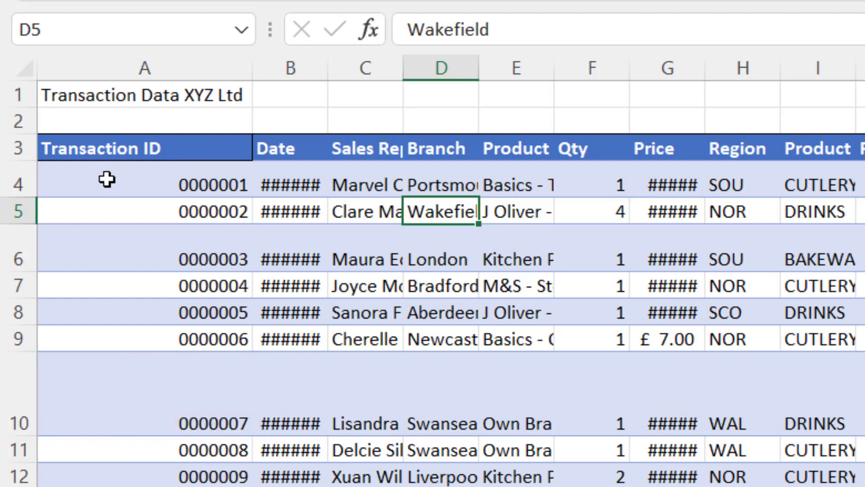
mouse_move(154, 146)
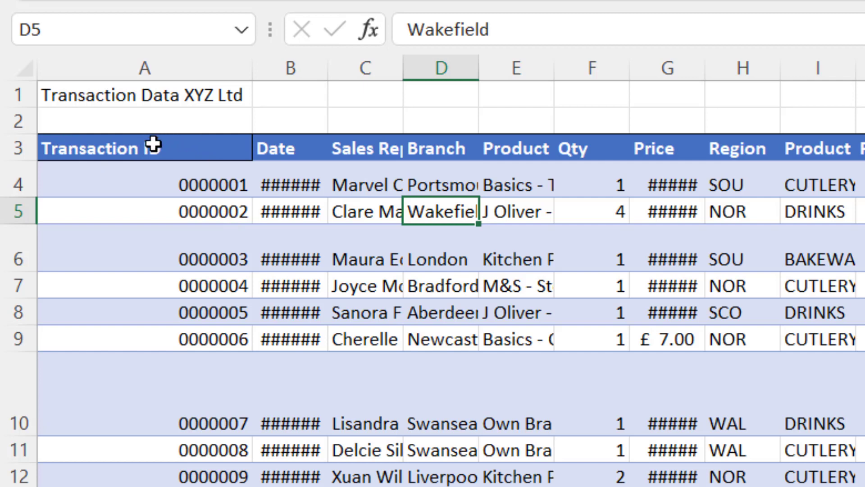
mouse_move(148, 154)
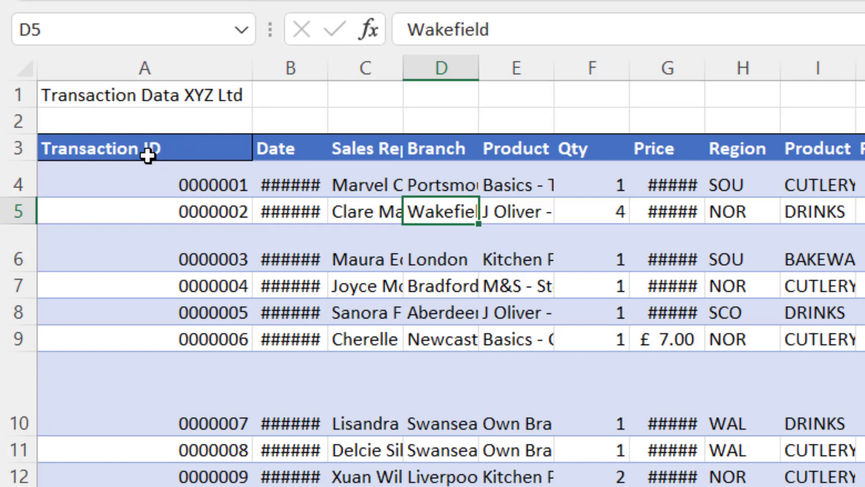
mouse_move(148, 138)
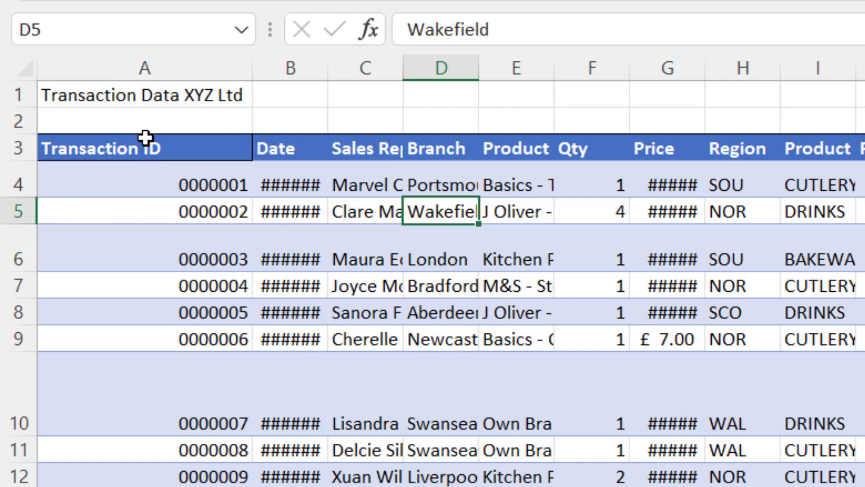
mouse_move(153, 243)
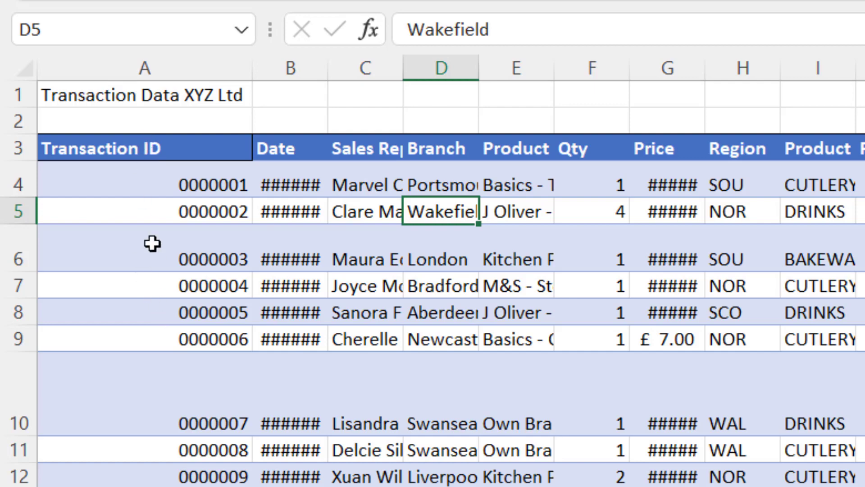
mouse_move(333, 391)
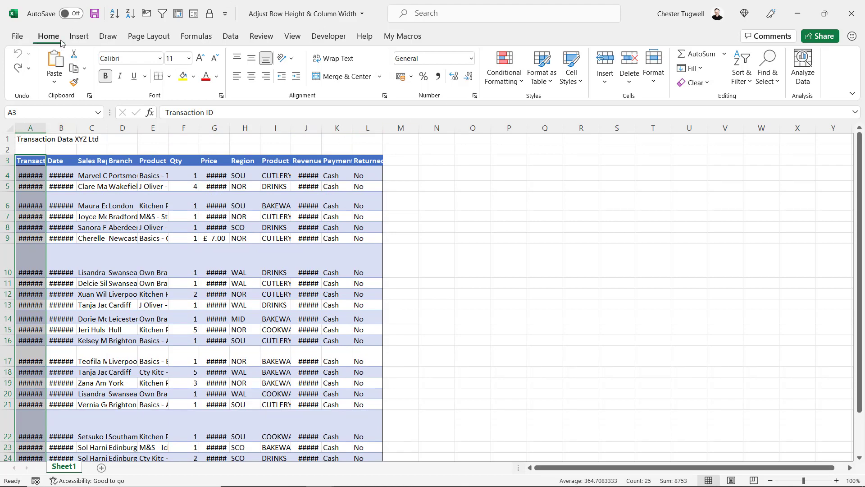
Browse the Format cell size options without choosing, then select the entire sheet
click(653, 66)
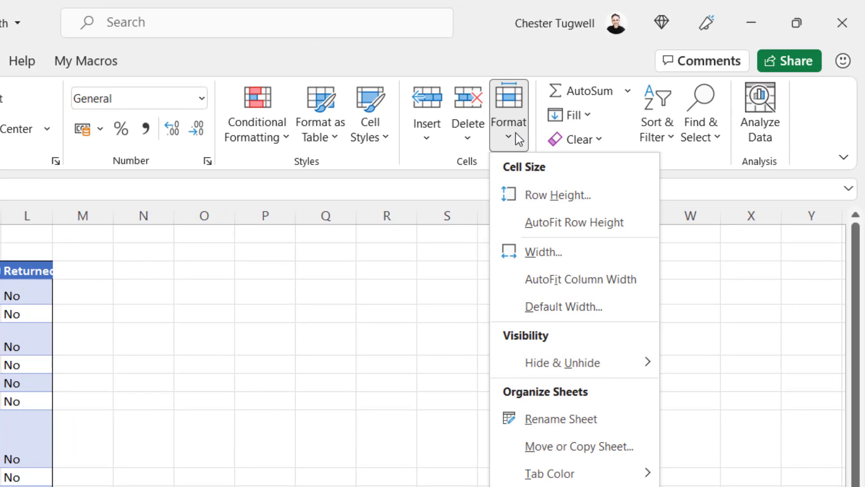
click(580, 279)
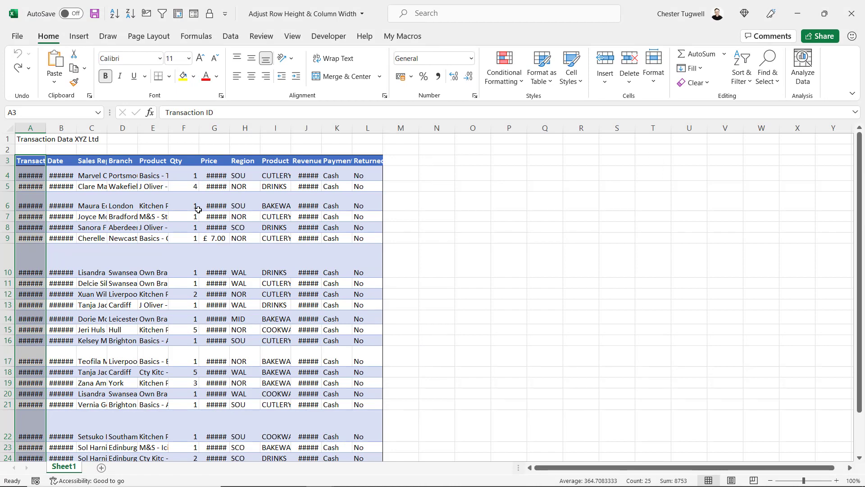
key(alt+h)
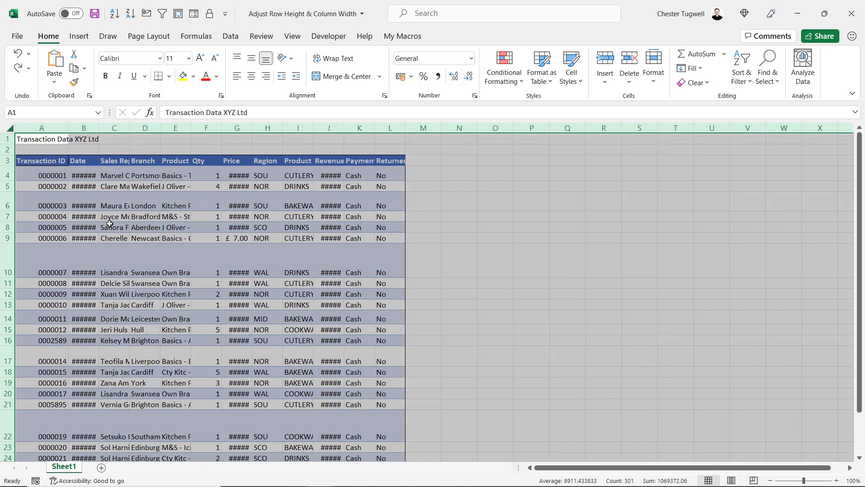
AutoFit all column widths so dates, rep names, branches and products show fully
click(114, 205)
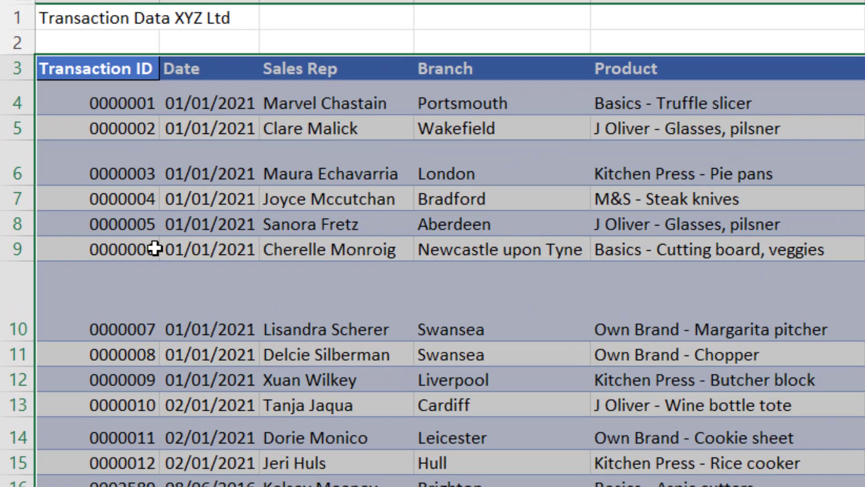
Deselect the whole sheet by clicking a single cell
click(123, 248)
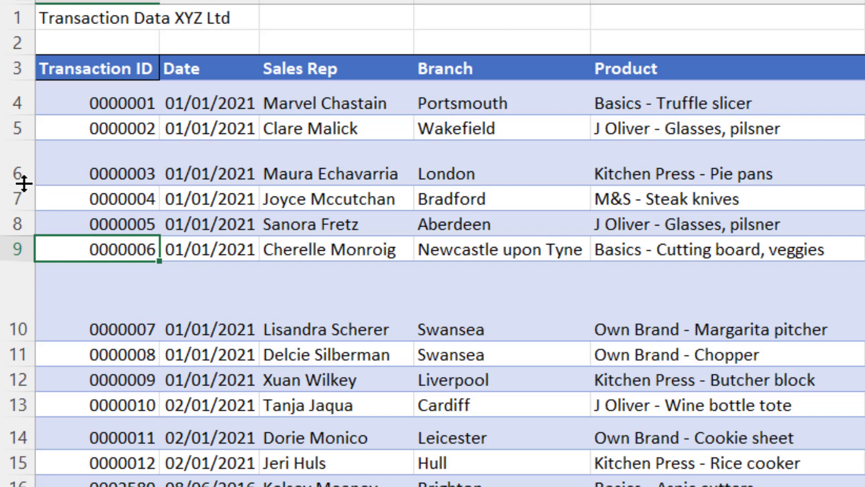
mouse_move(22, 187)
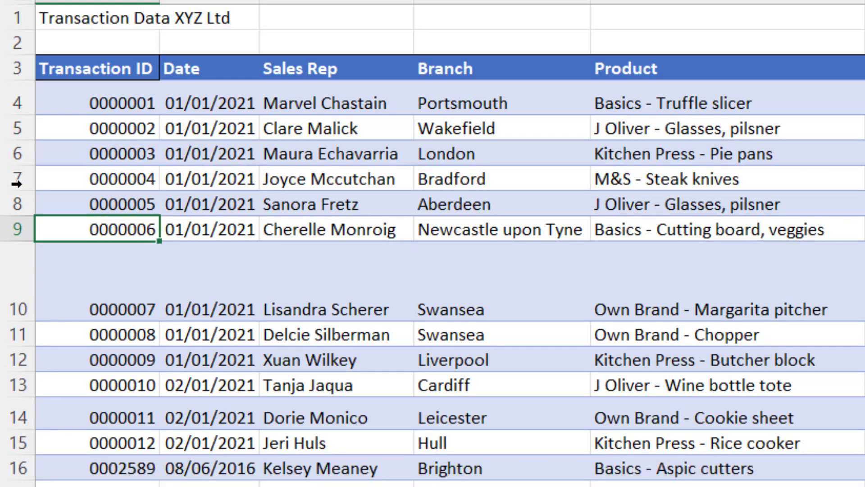
mouse_move(508, 318)
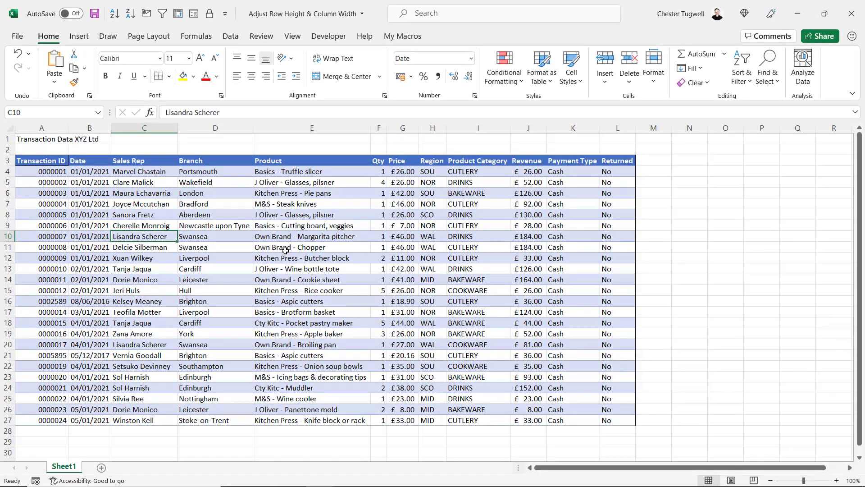
AutoFit every row height on the sheet, then deselect the cells
click(312, 279)
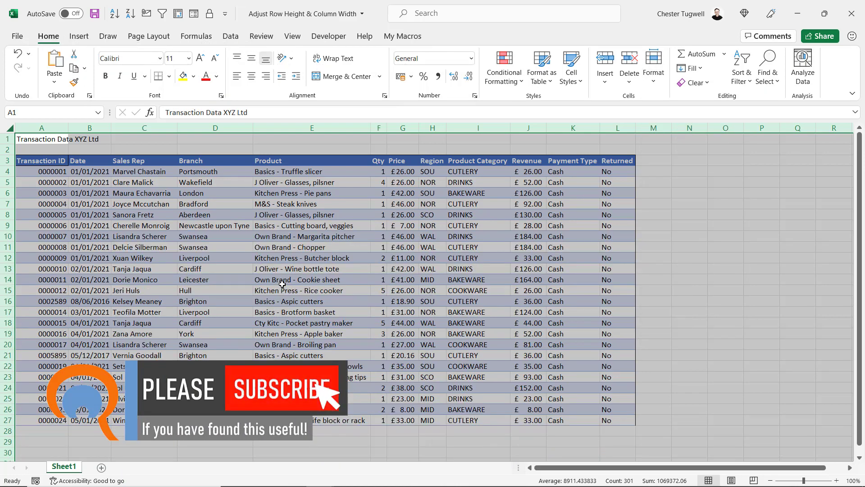
click(141, 236)
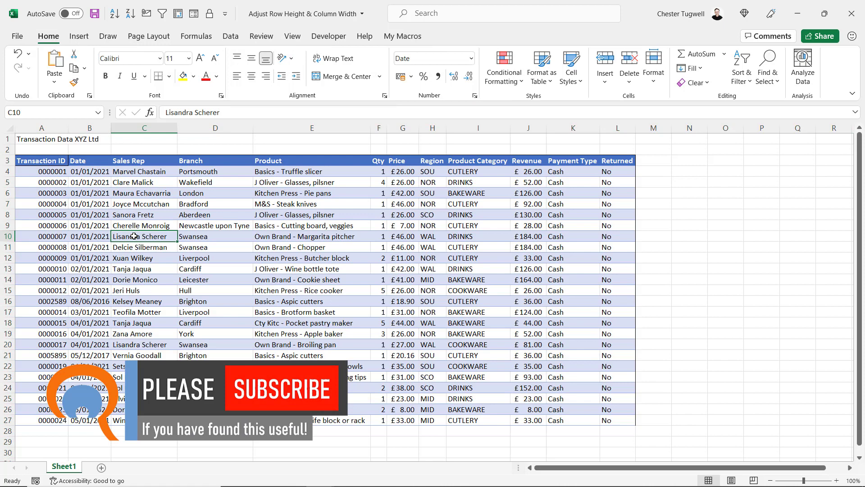